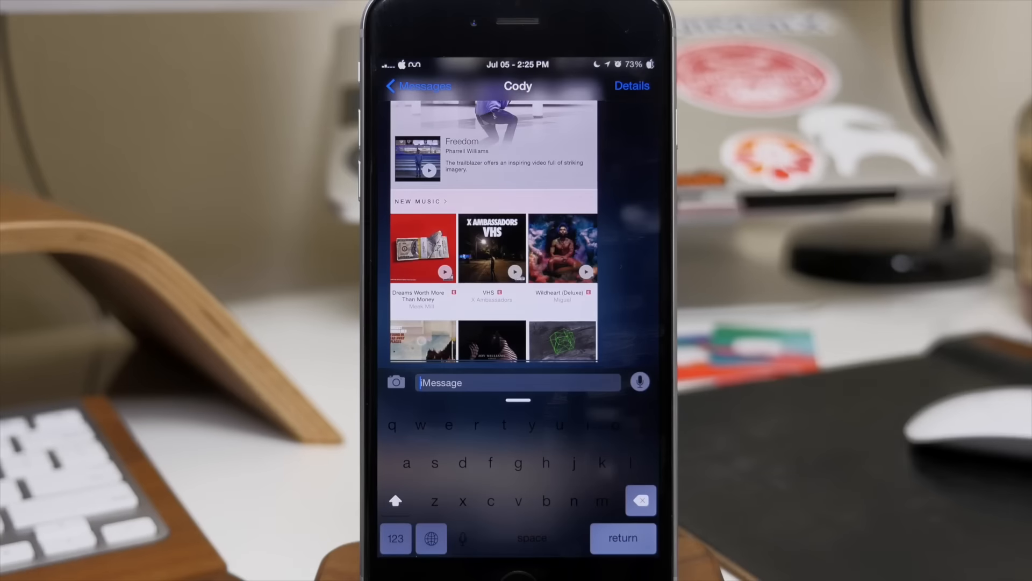
Step: Return to the themed home screen showing pastel icons and colored count badges on the dock
{"action": "key", "text": "home"}
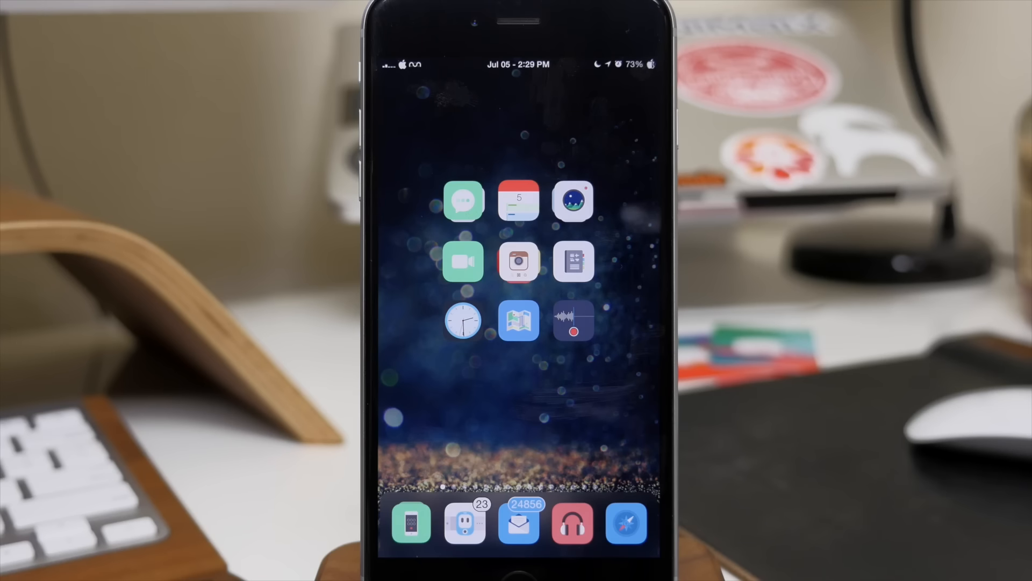